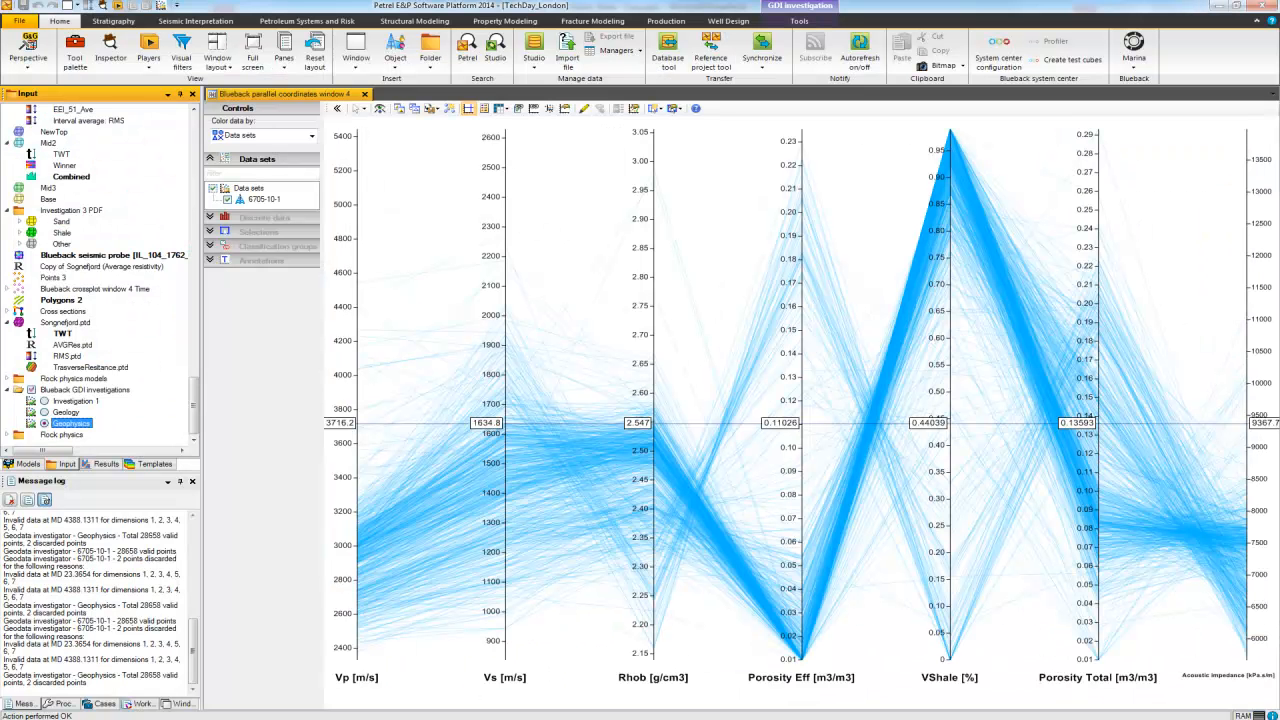
Show the Geology investigation in a new Blueback parallel coordinates window
right_click(62, 412)
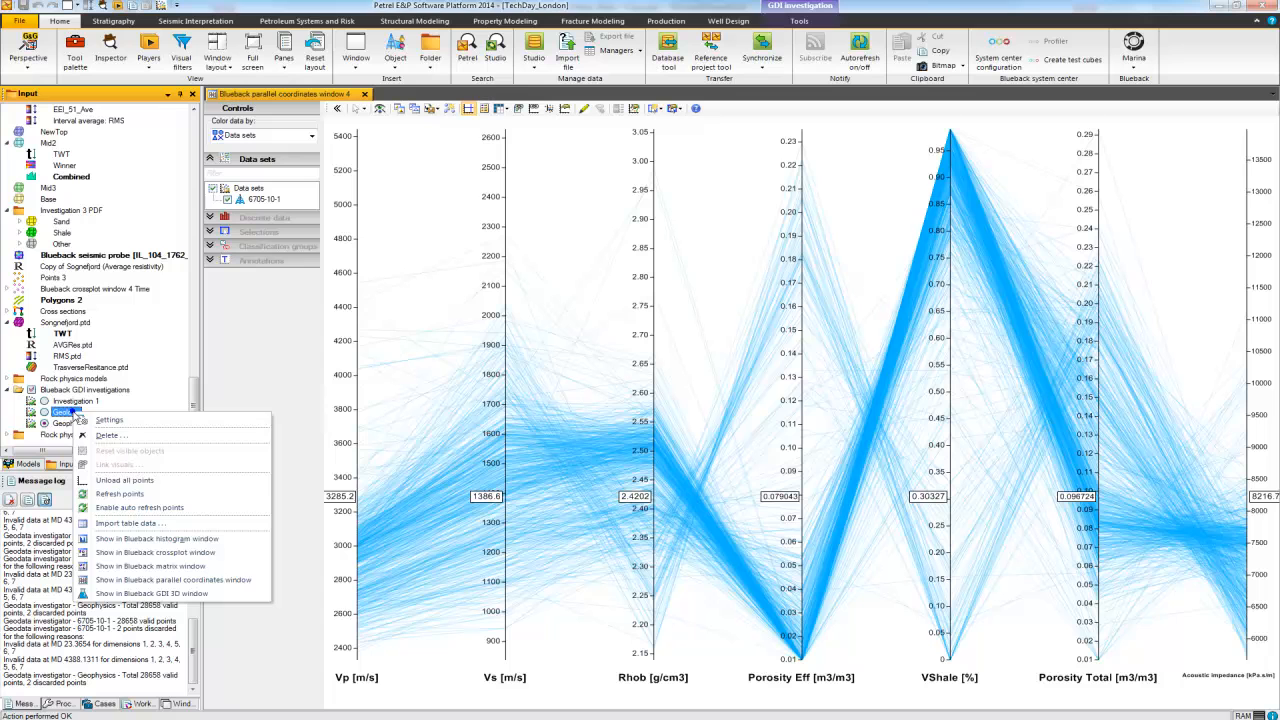
mouse_move(172, 580)
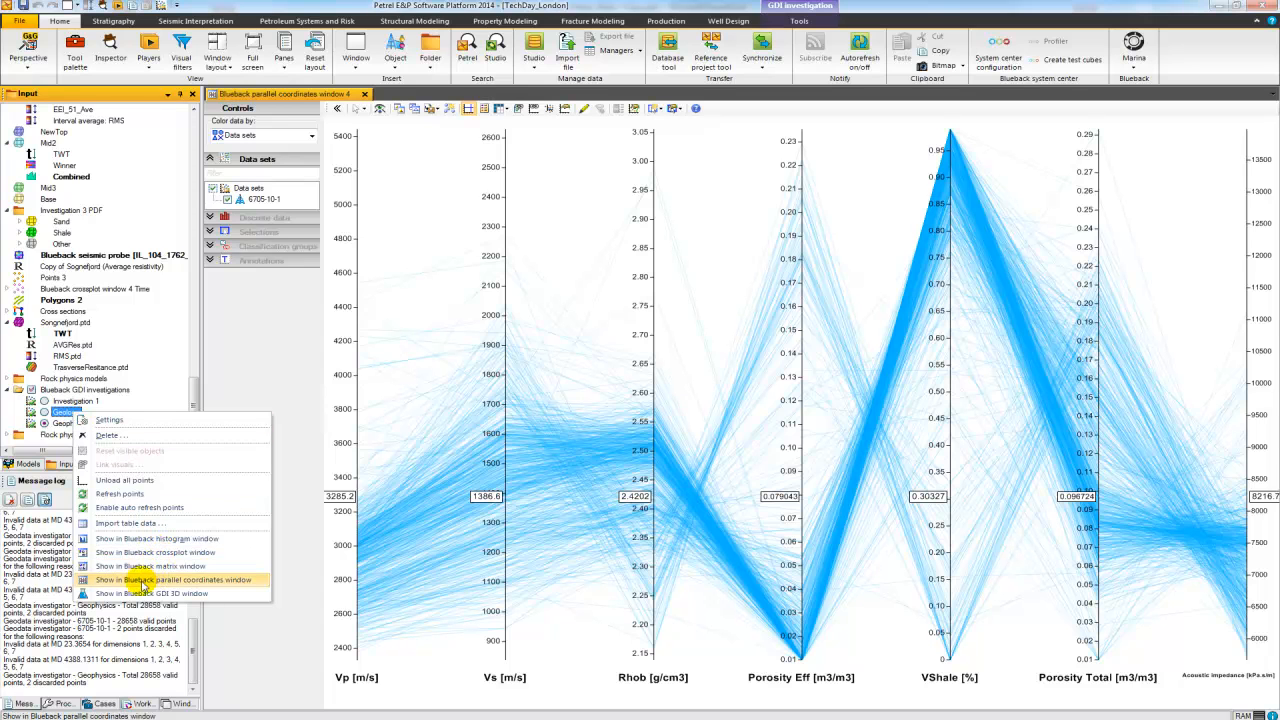
mouse_move(172, 580)
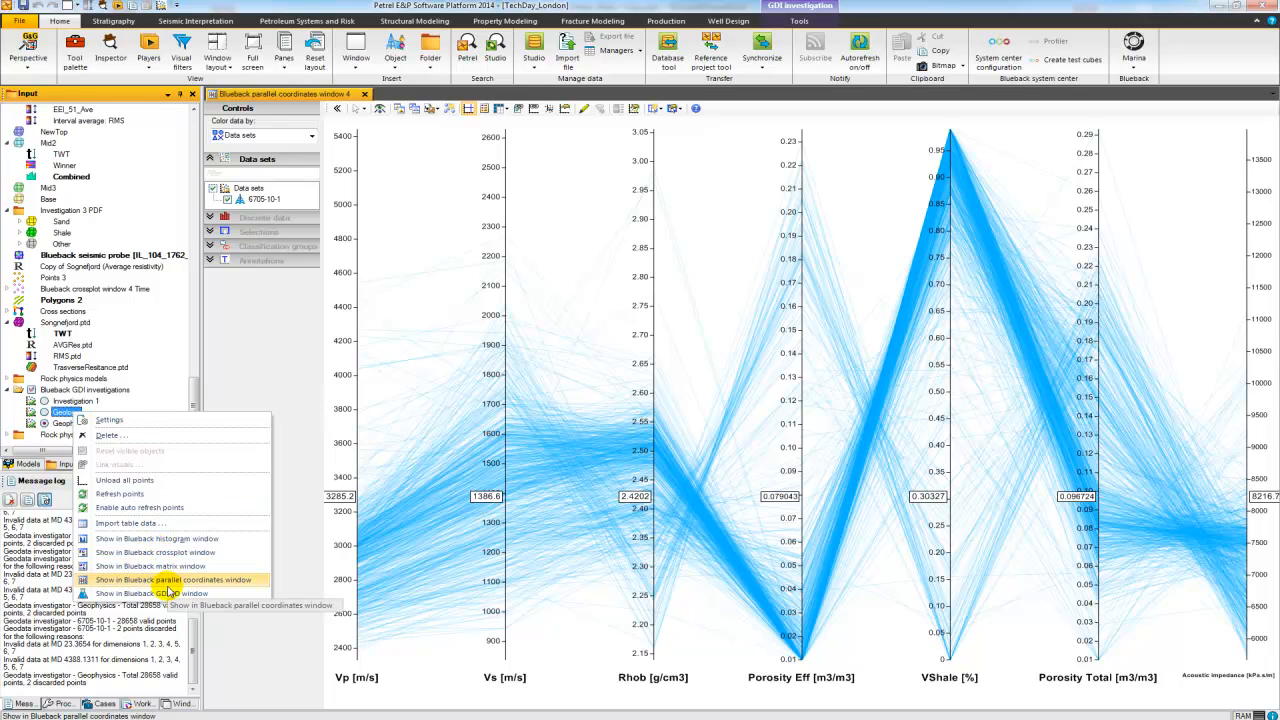
click(180, 580)
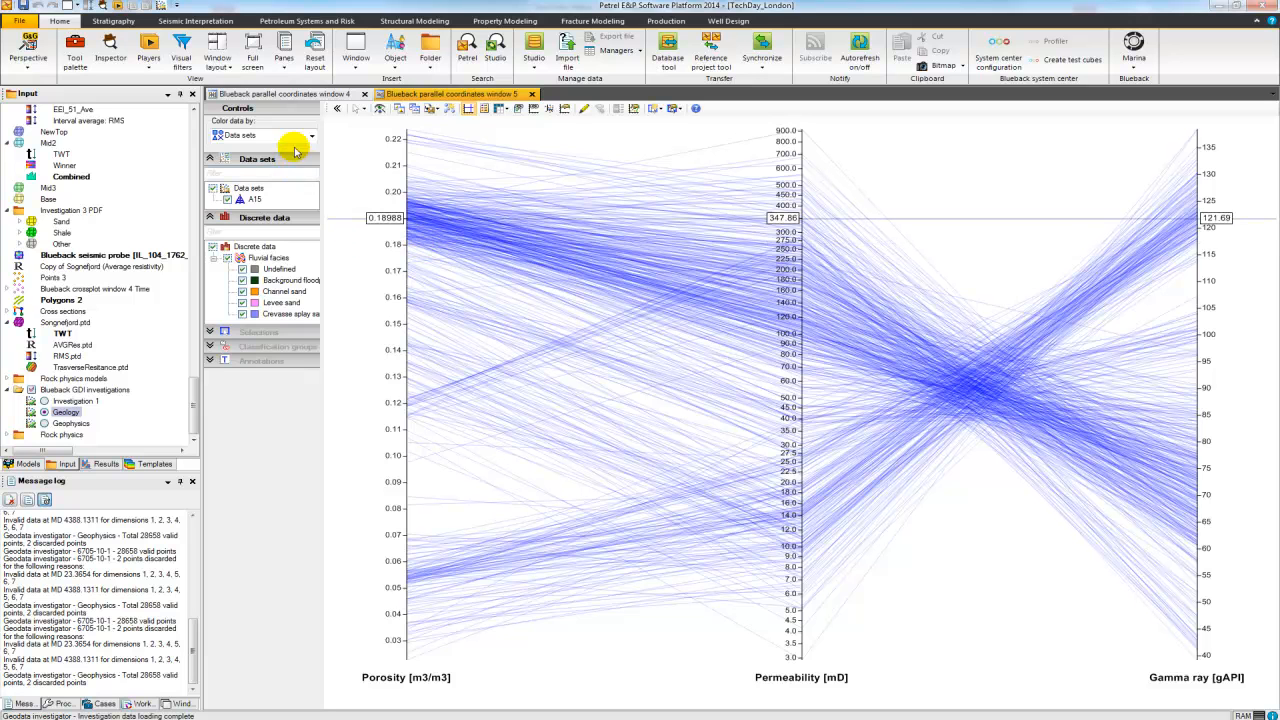
Set 'Color data by' to Rock facies after briefly trying Gamma ray
click(312, 136)
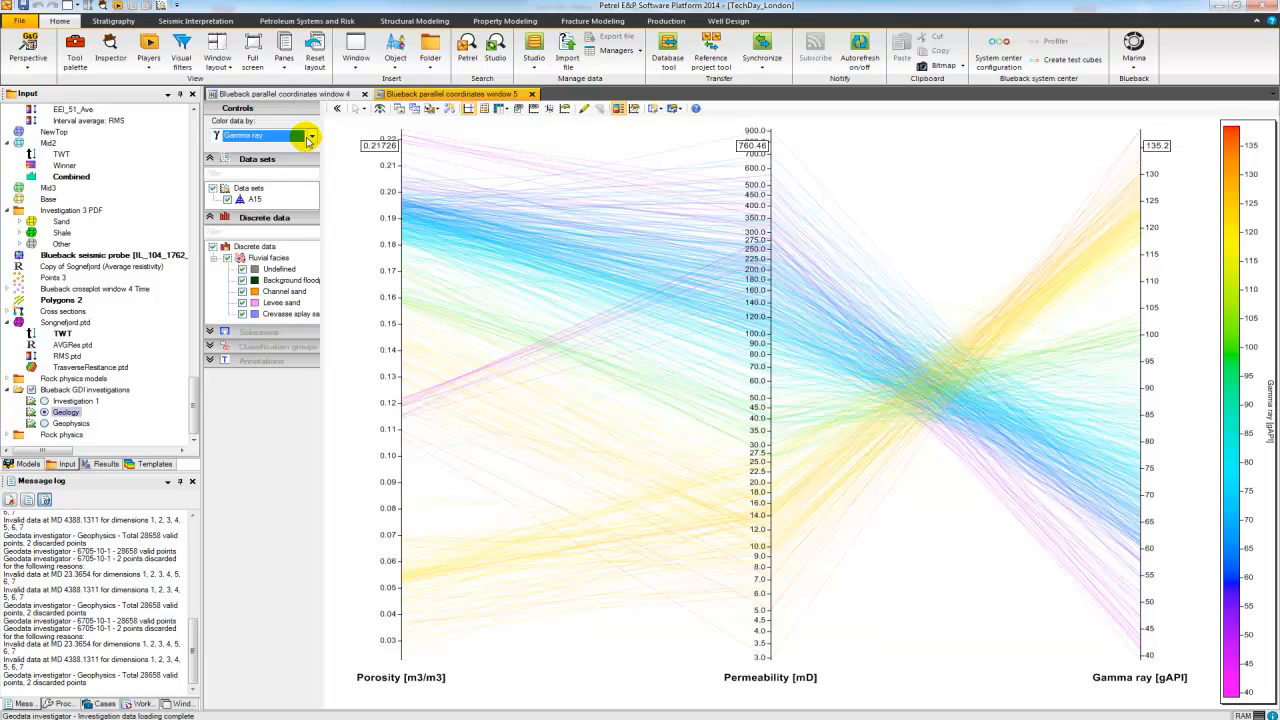
click(312, 136)
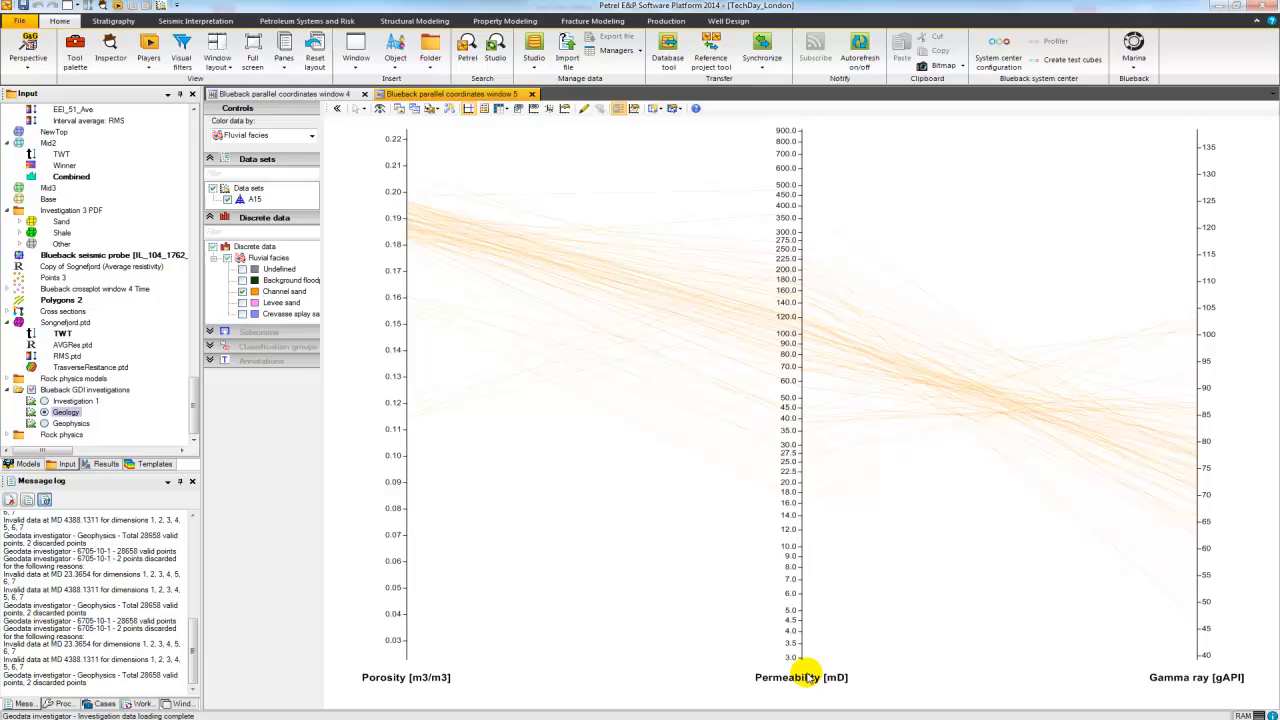
Move Porosity to the right end, invert the Gamma ray axis and probe values along it
drag(800, 676, 640, 676)
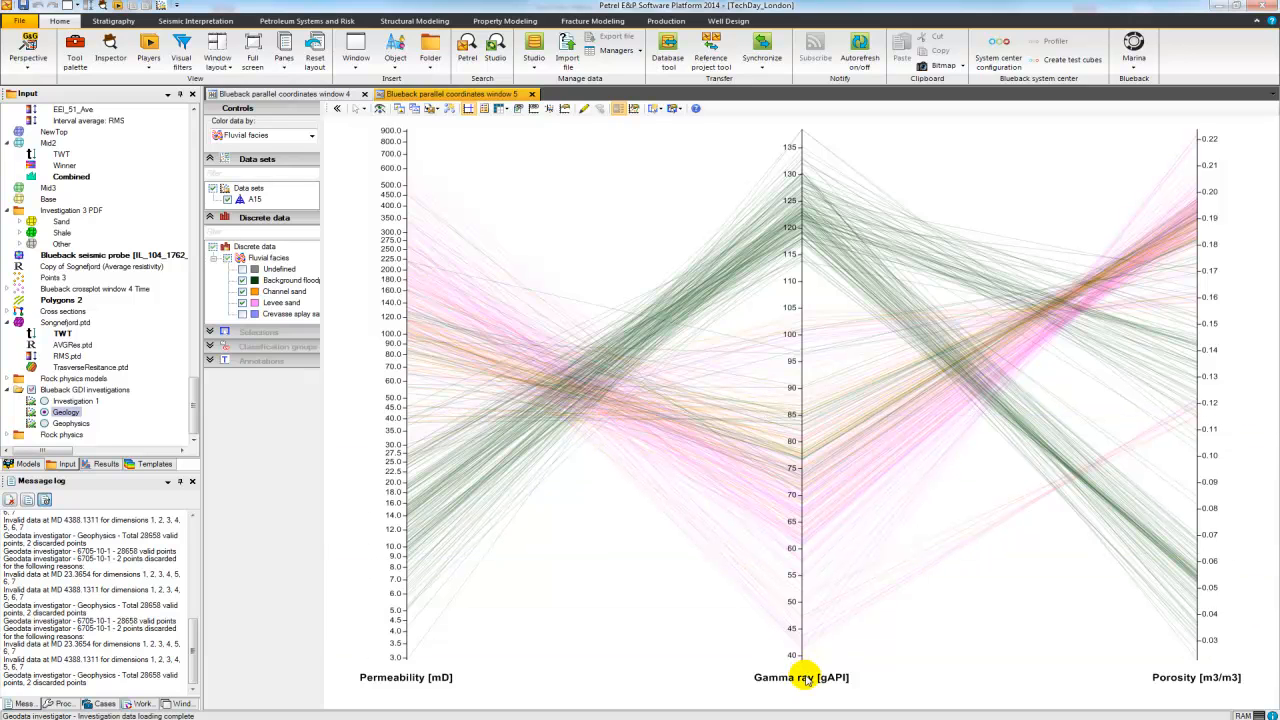
double_click(796, 676)
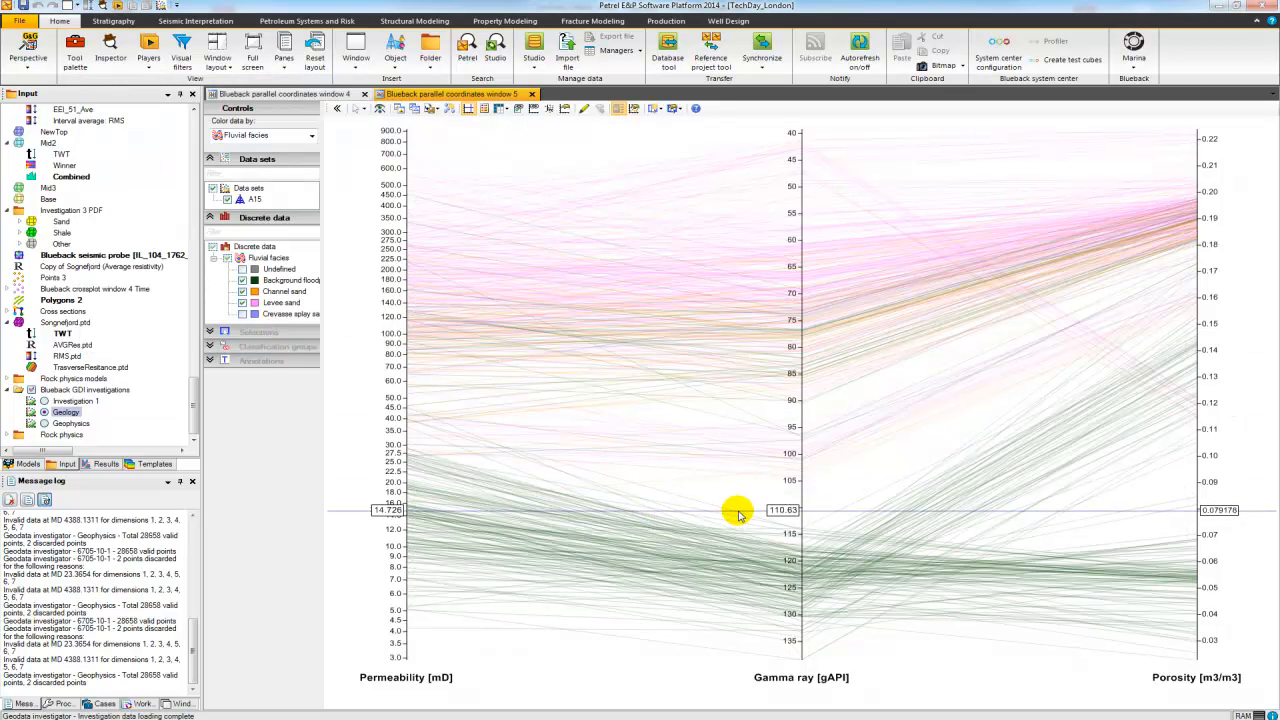
drag(738, 510, 790, 536)
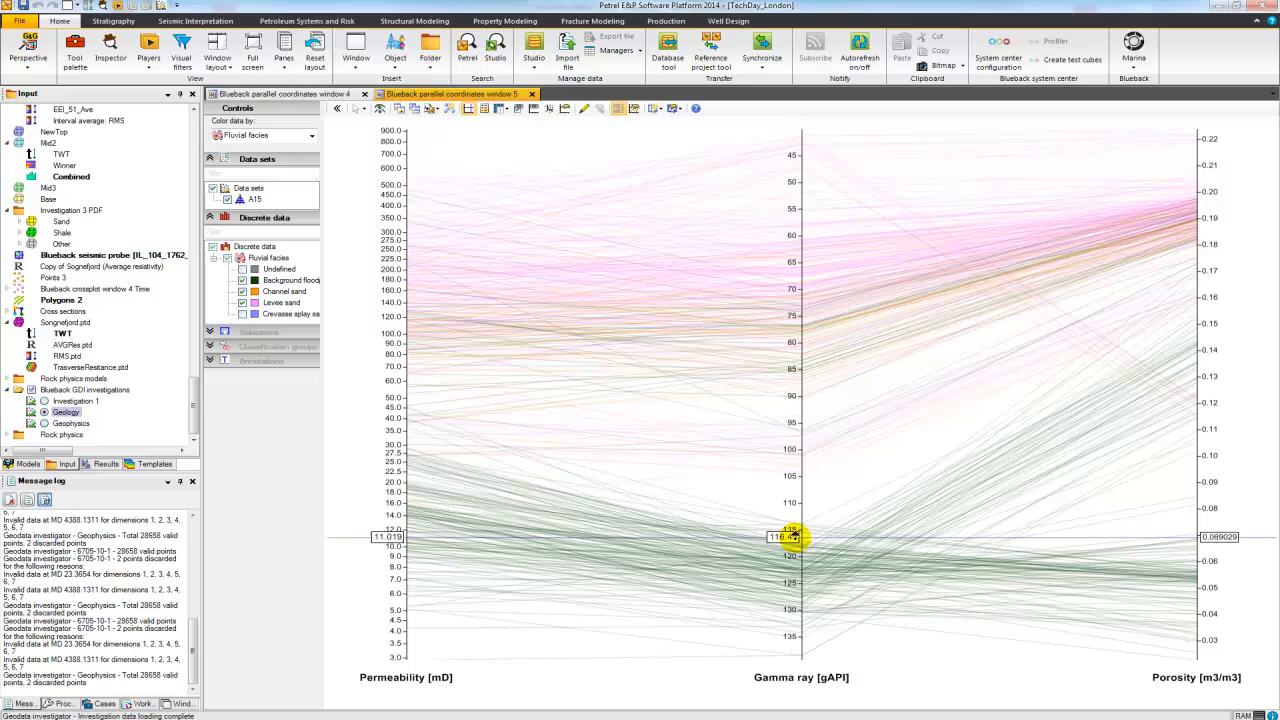
drag(788, 536, 788, 608)
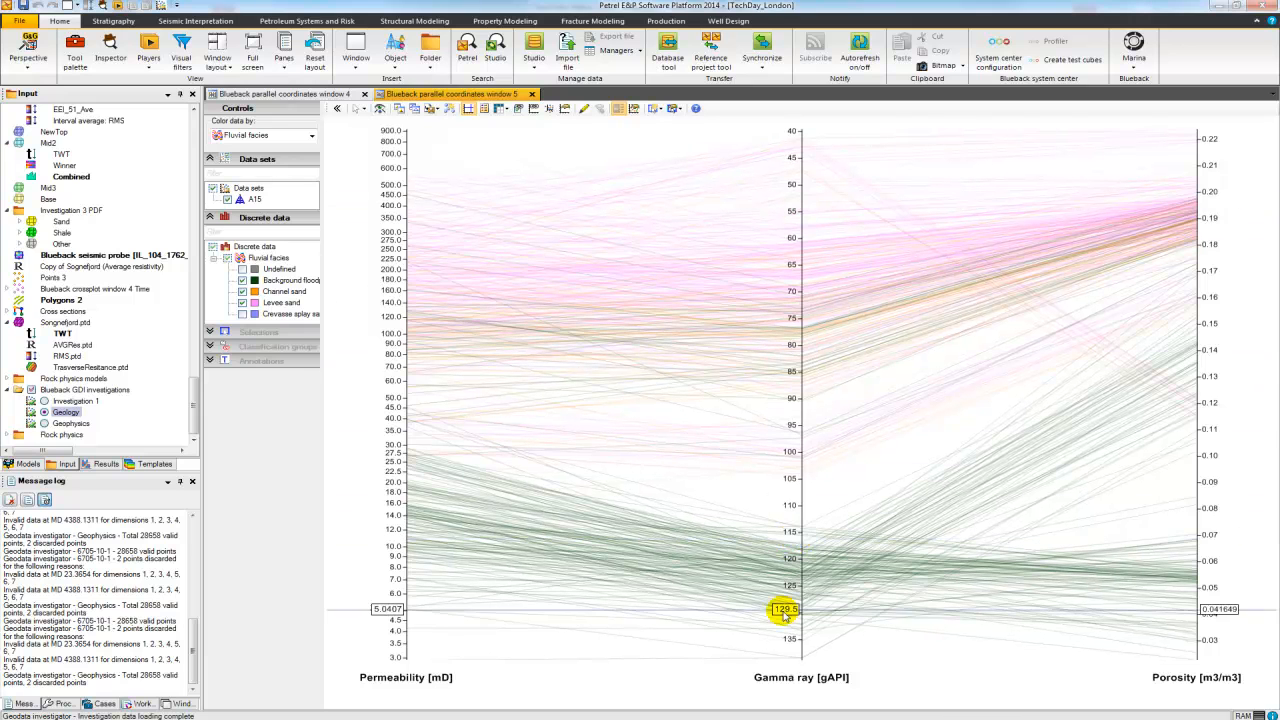
drag(784, 608, 790, 272)
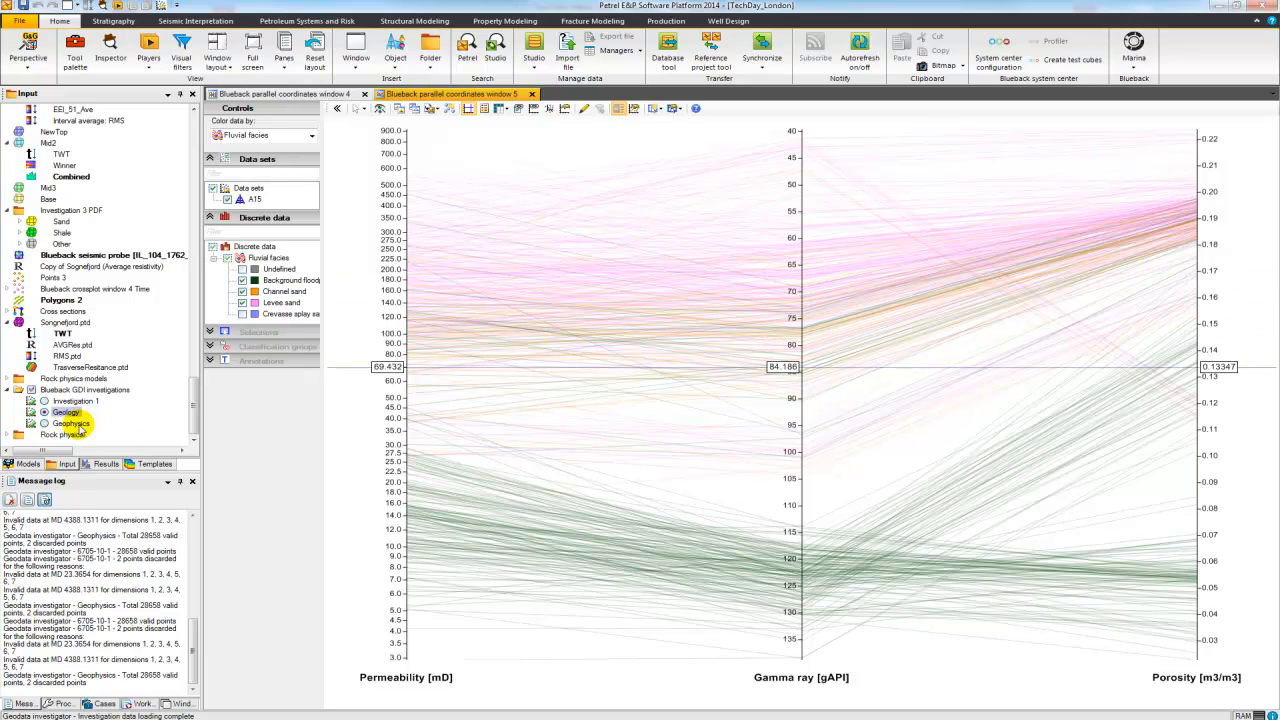
Show the Geophysics investigation in a new Blueback parallel coordinates window
right_click(68, 424)
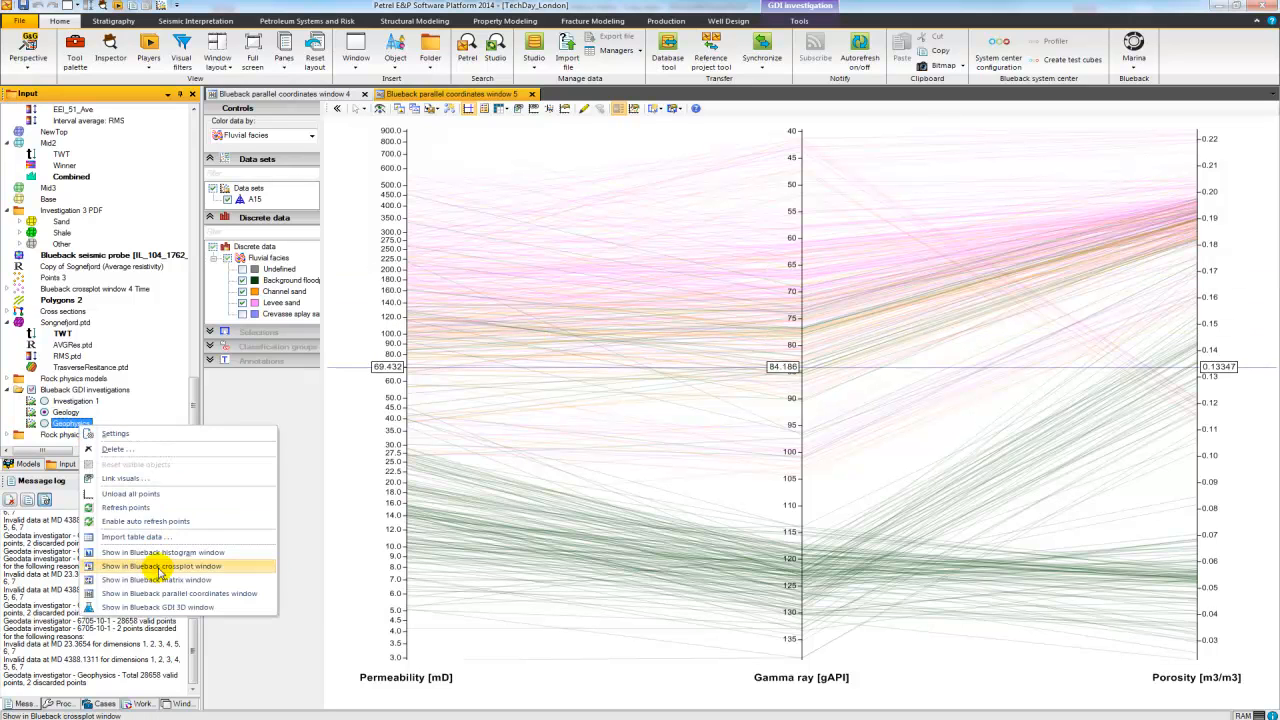
mouse_move(180, 592)
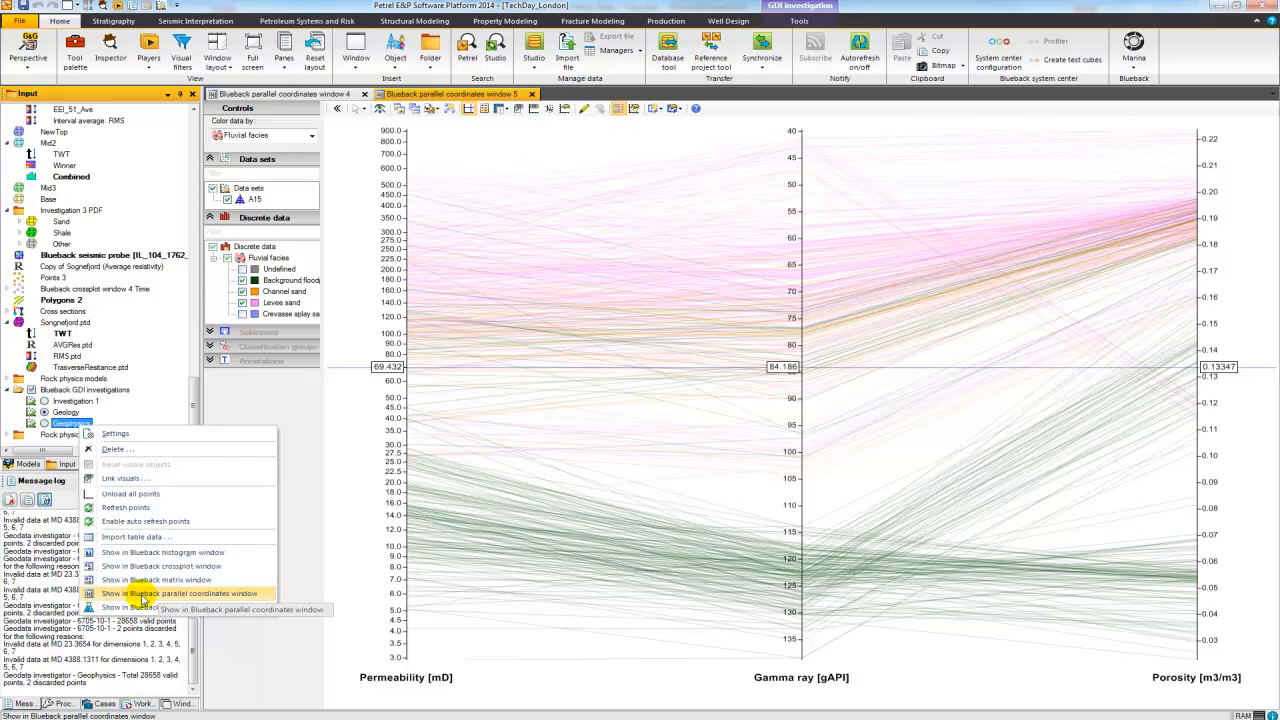
click(178, 594)
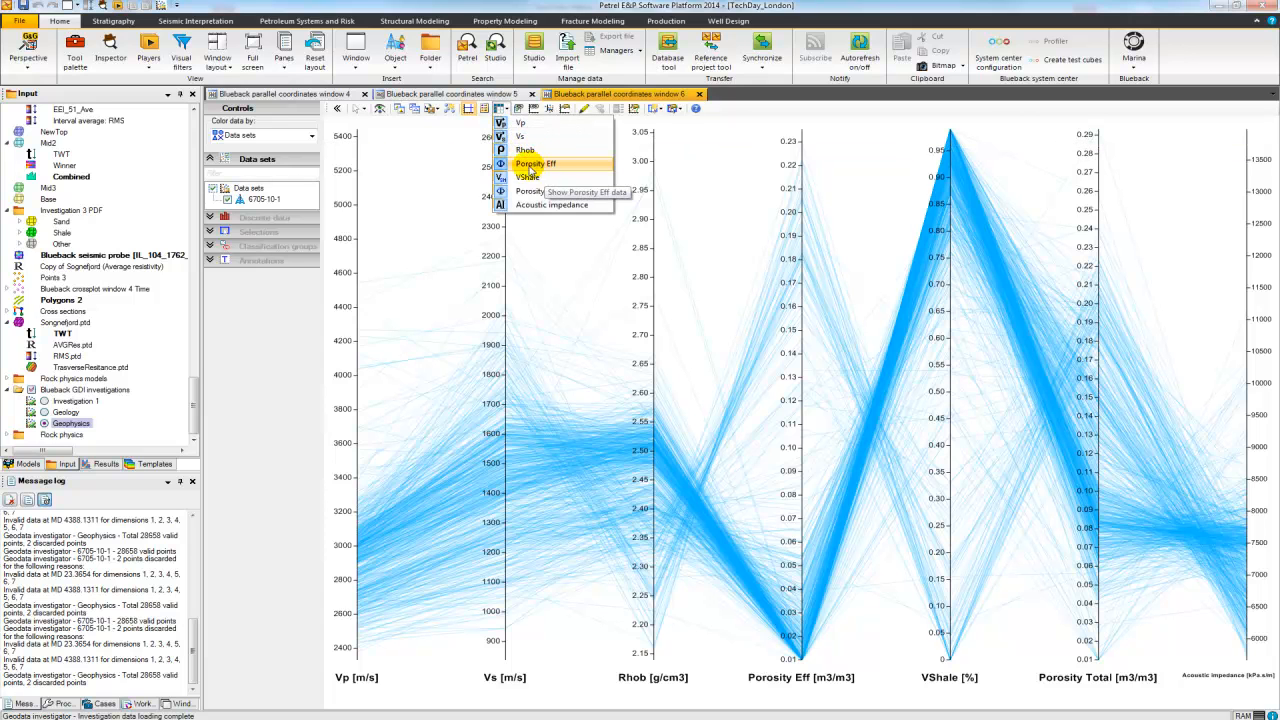
mouse_move(540, 192)
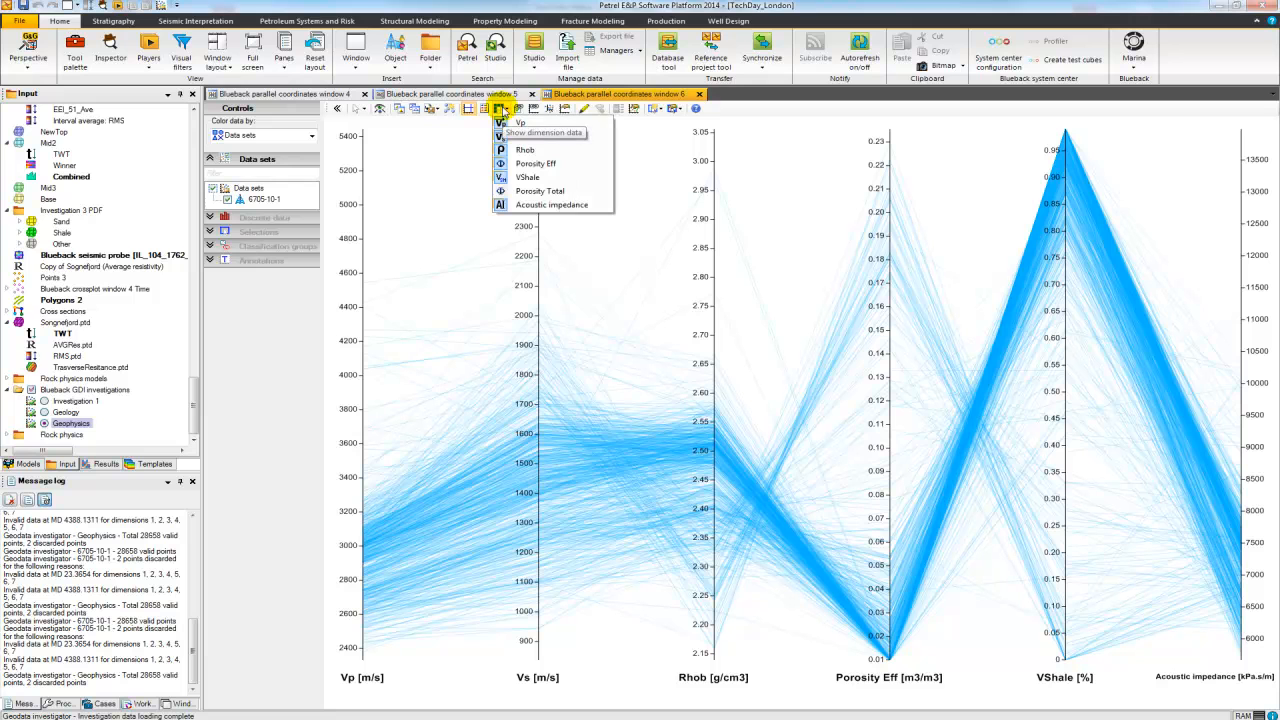
mouse_move(538, 150)
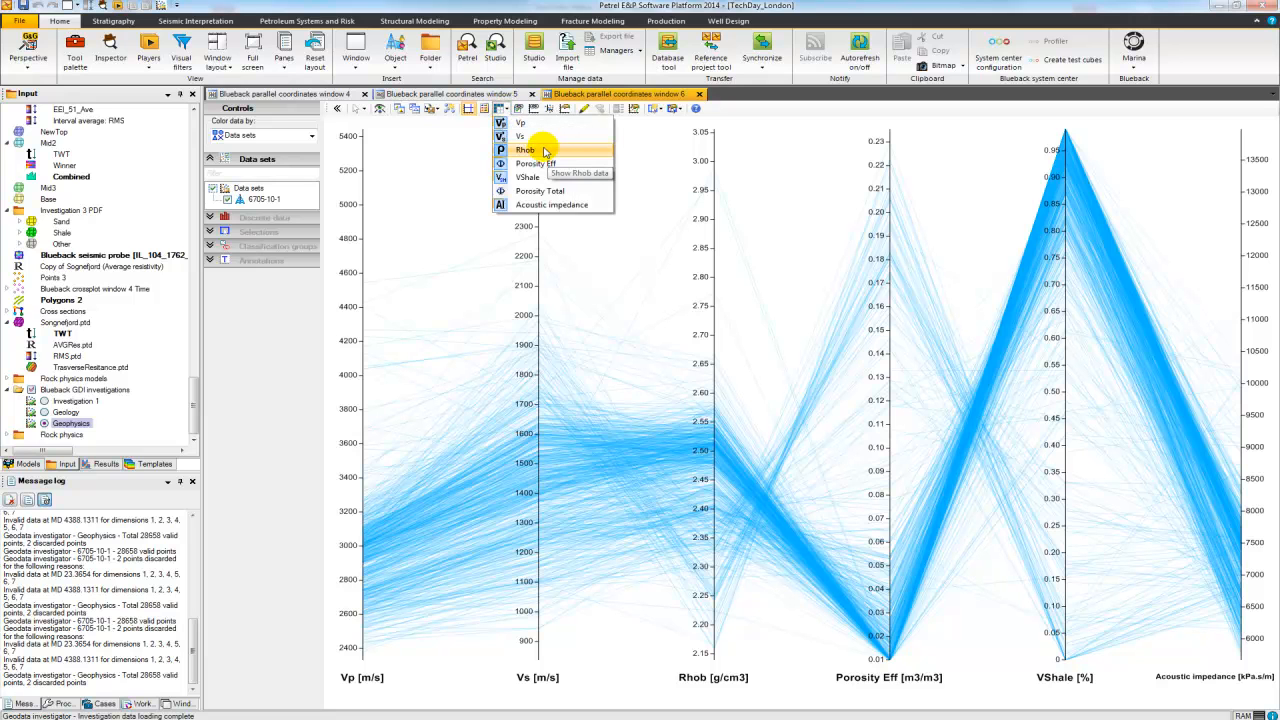
mouse_move(548, 204)
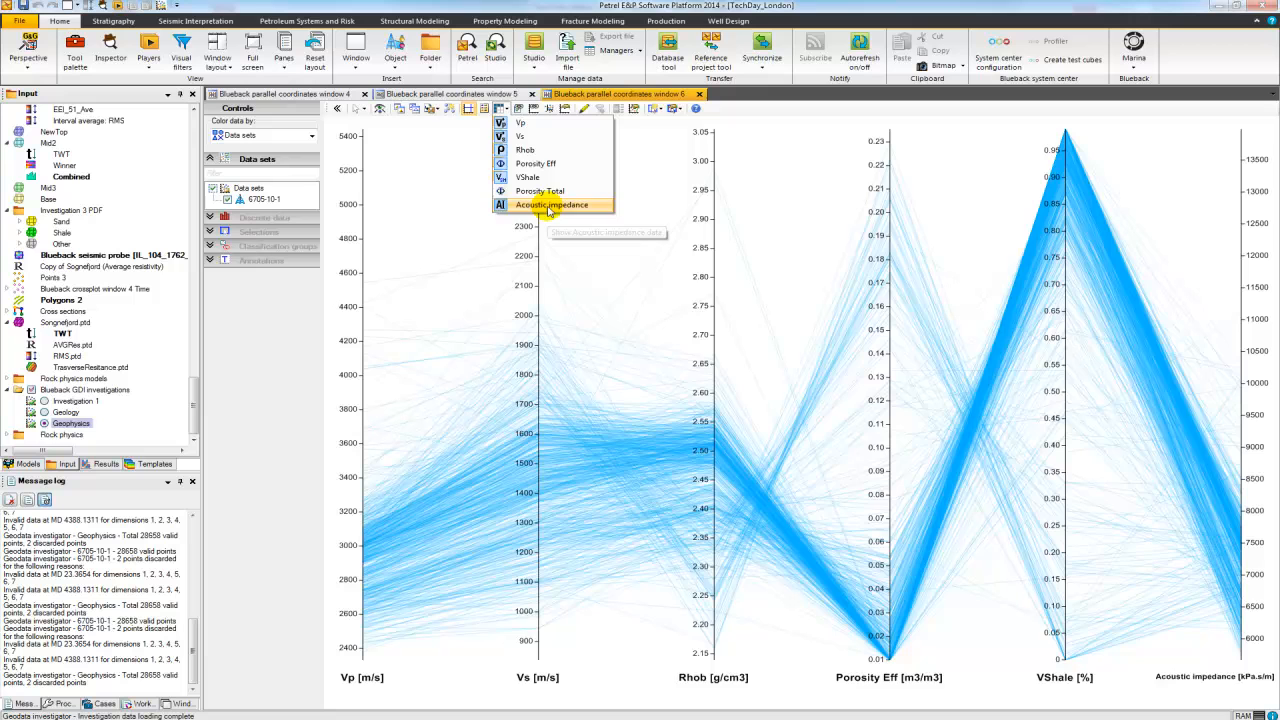
Hide the Acoustic impedance axis via the dimension visibility dropdown
click(552, 204)
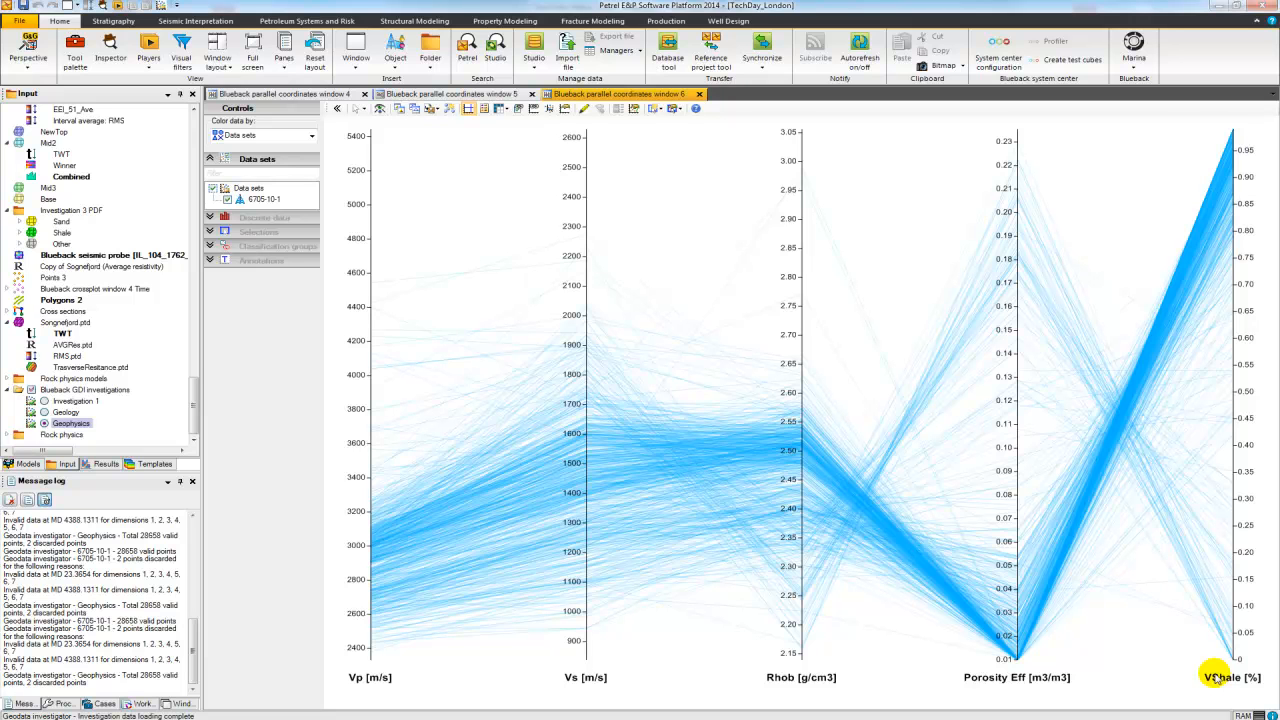
Set 'Color data by' to VShale and start a value-range selection tool
click(308, 136)
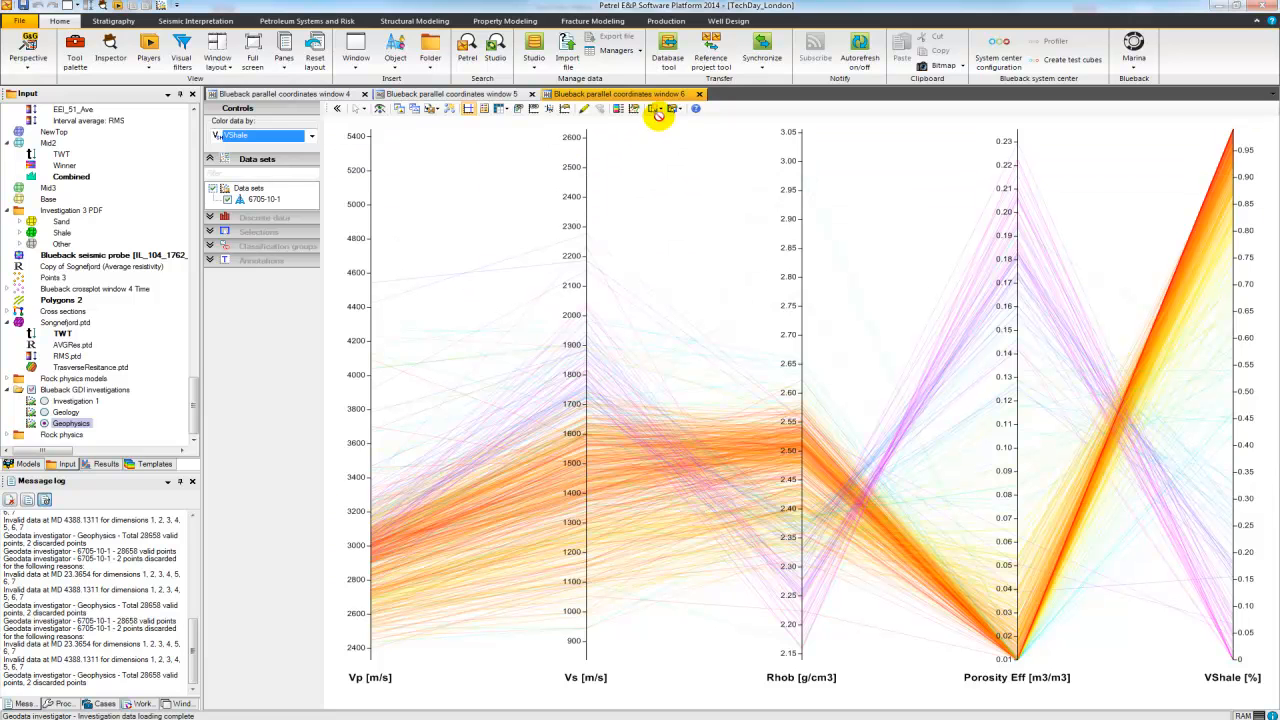
click(654, 110)
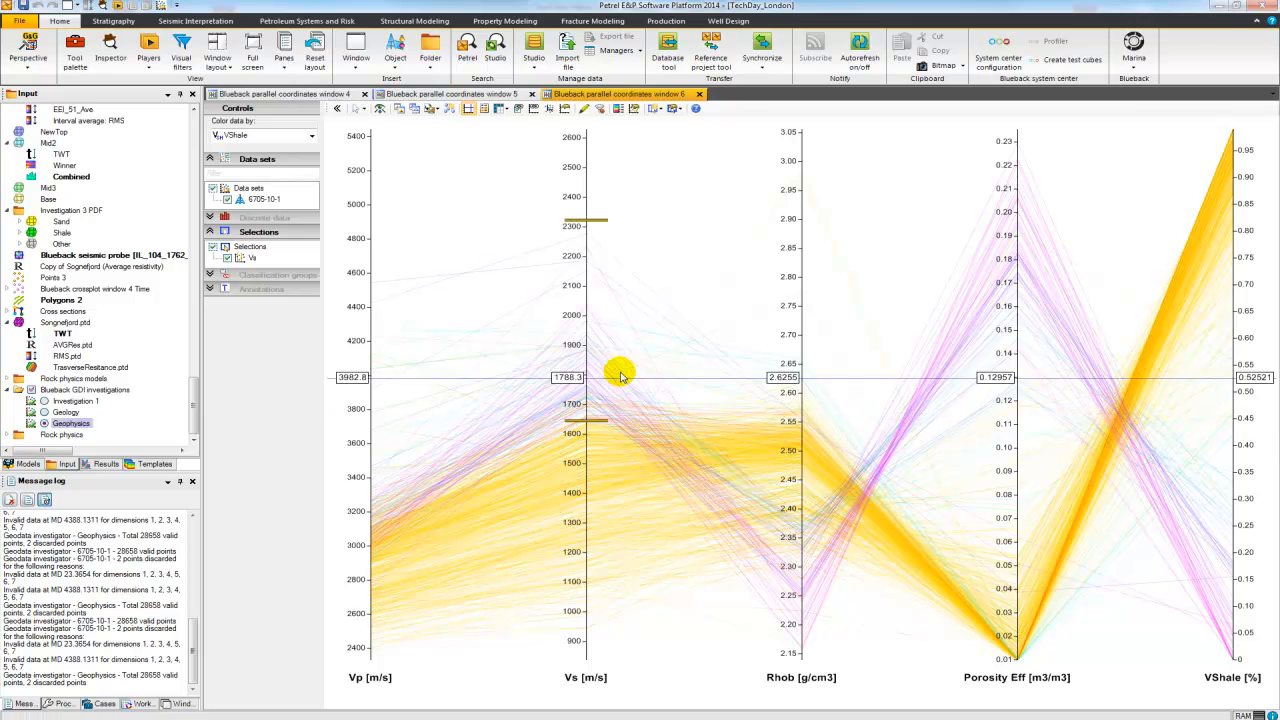
Mark a Vs value range and show only the samples inside it
drag(620, 378, 600, 378)
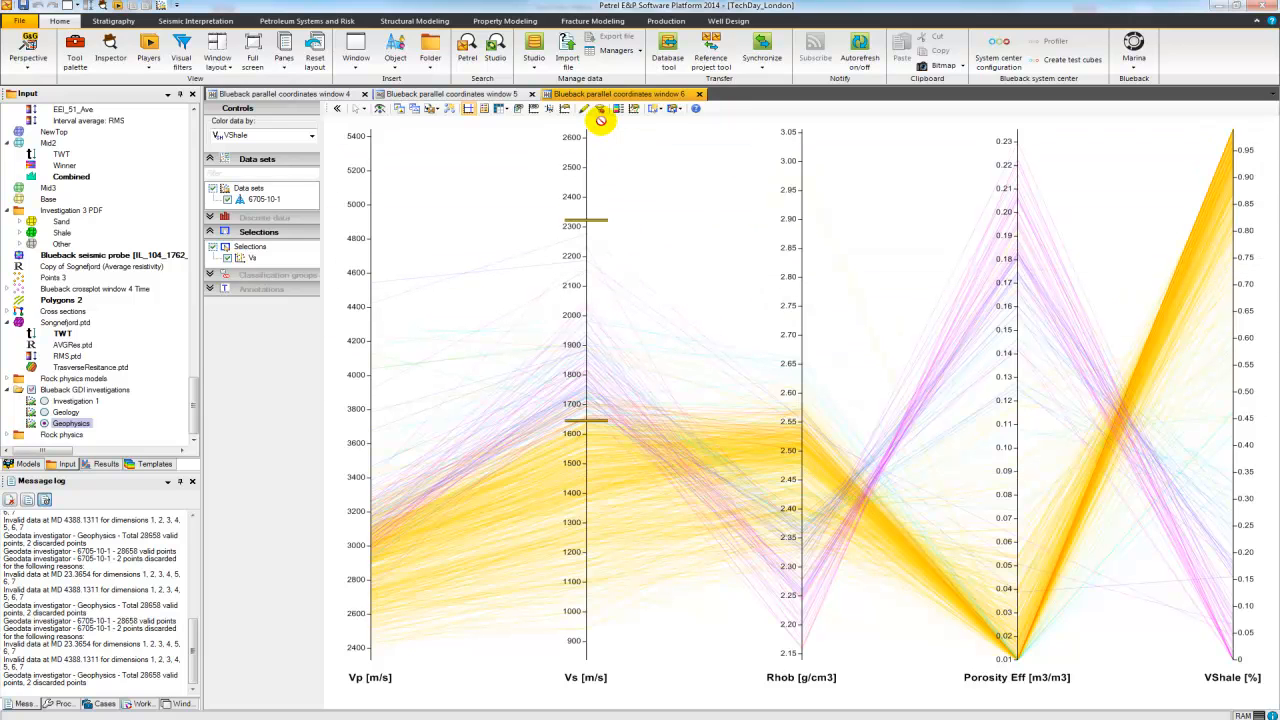
click(600, 110)
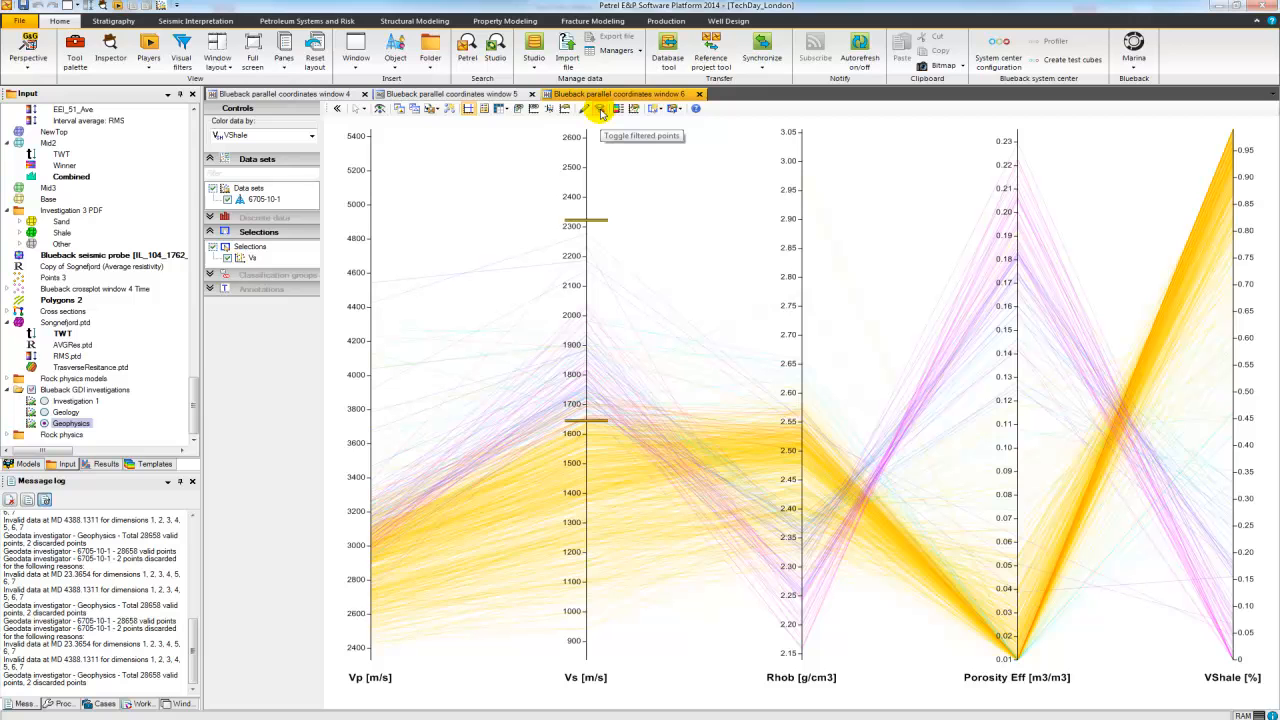
click(600, 110)
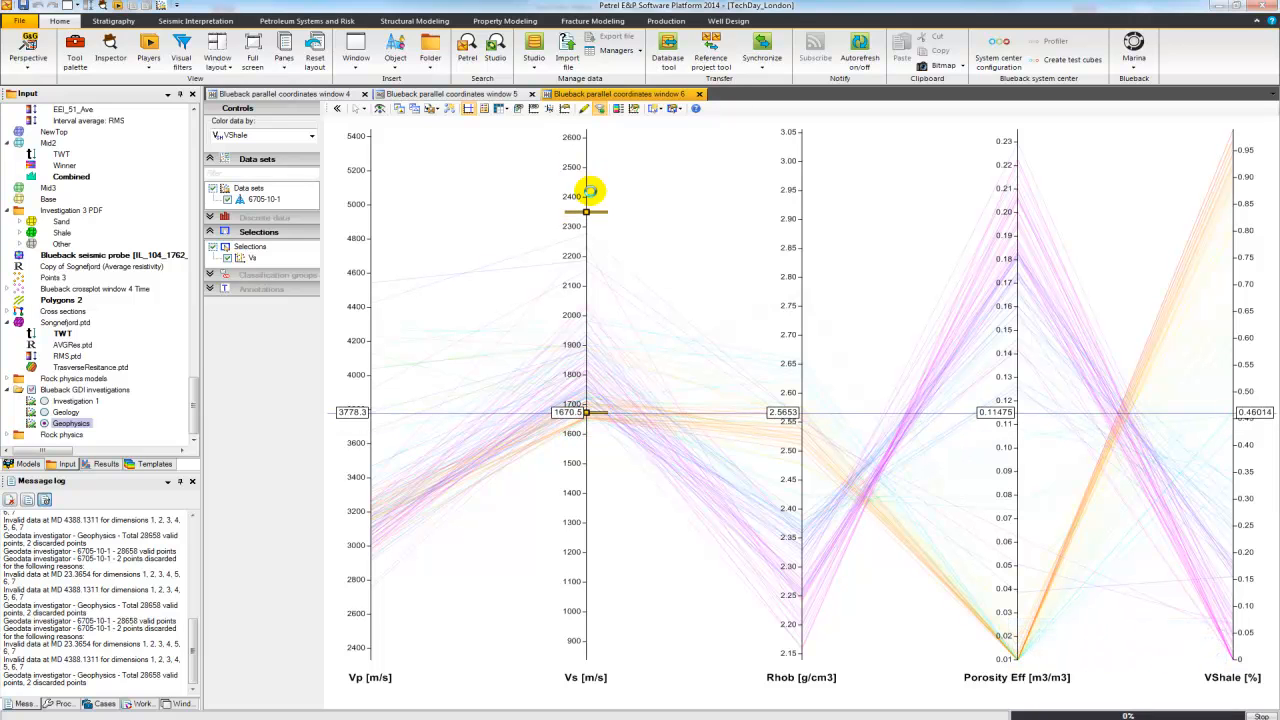
Drag the Vs selection handles to isolate a narrower band of higher shear velocities
drag(586, 212, 596, 400)
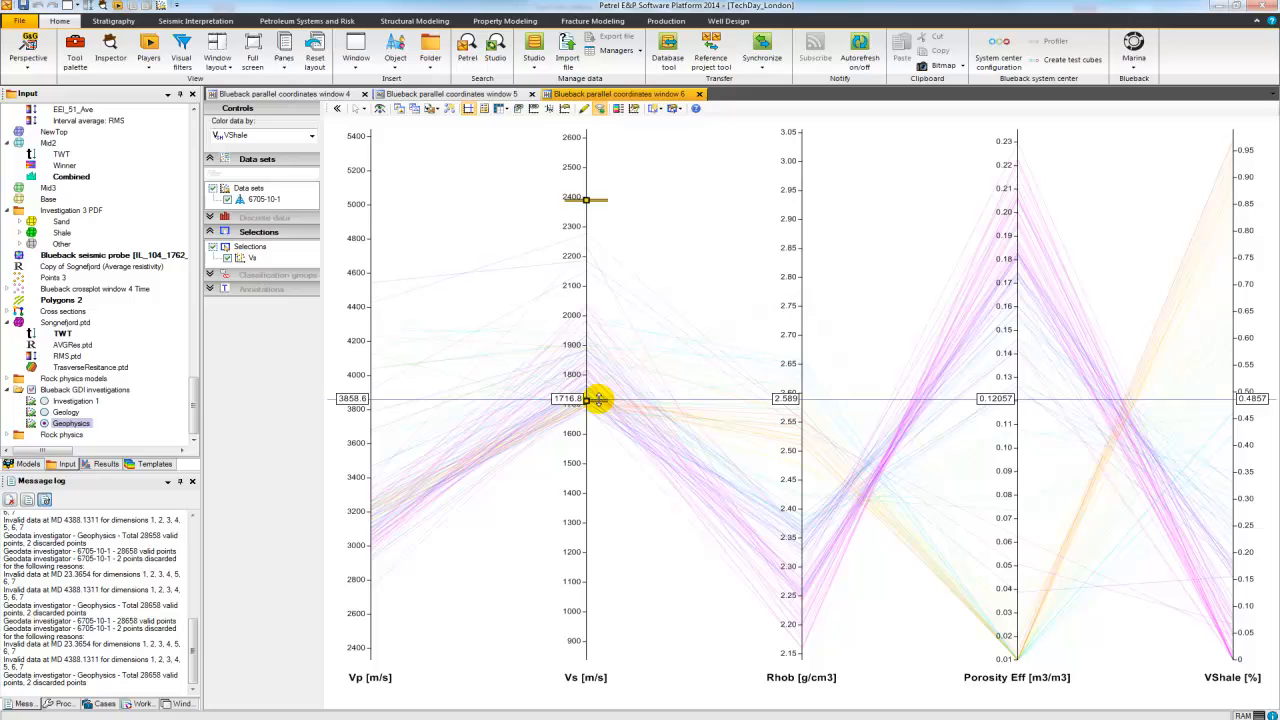
drag(596, 400, 584, 230)
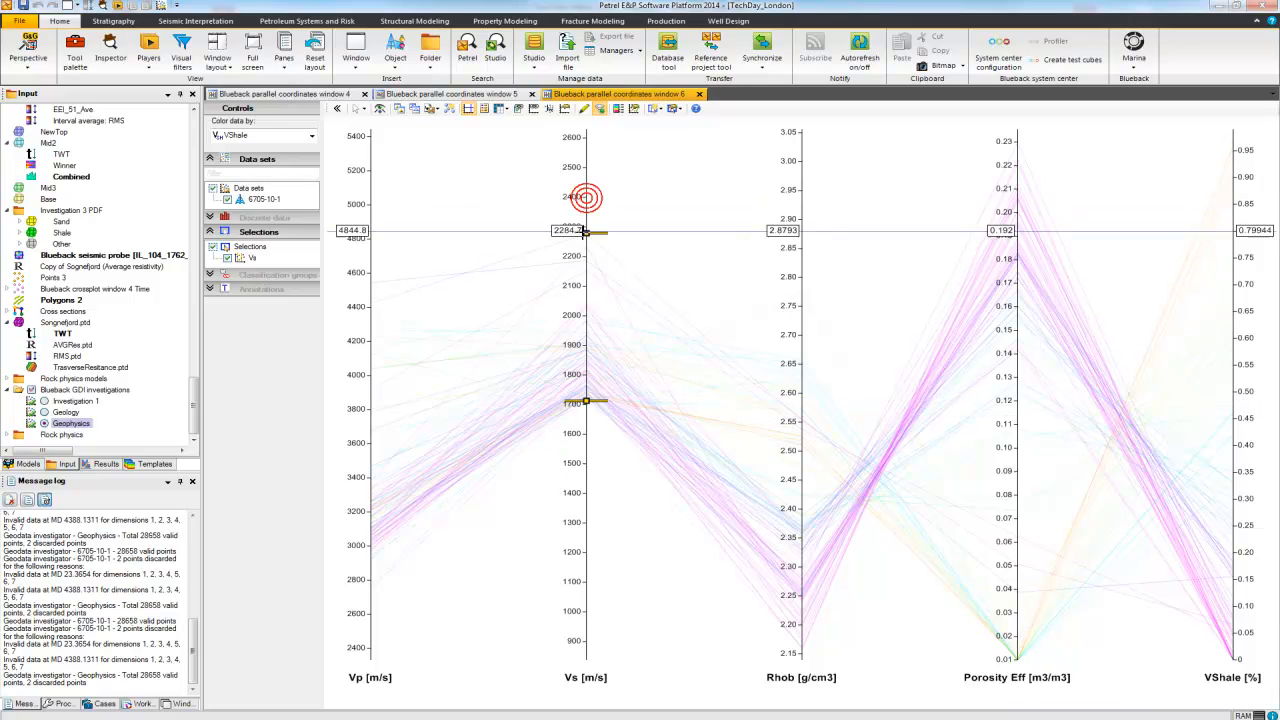
drag(588, 232, 588, 236)
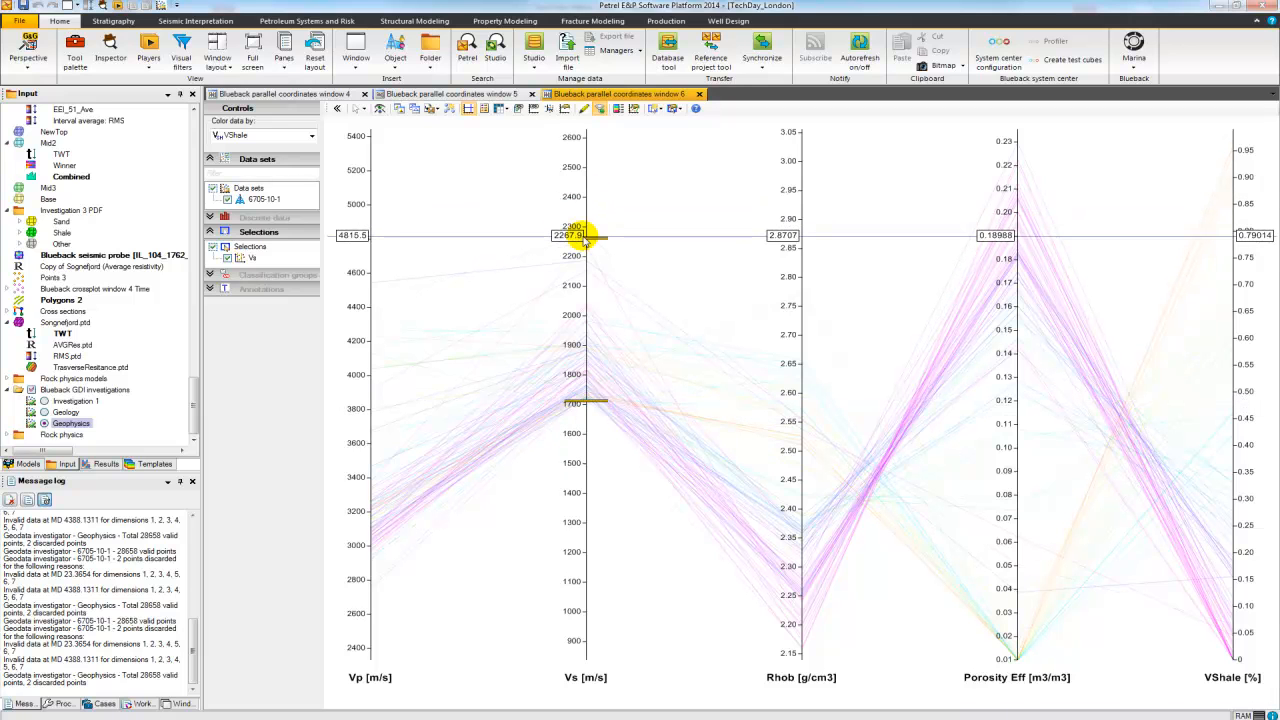
drag(584, 236, 584, 252)
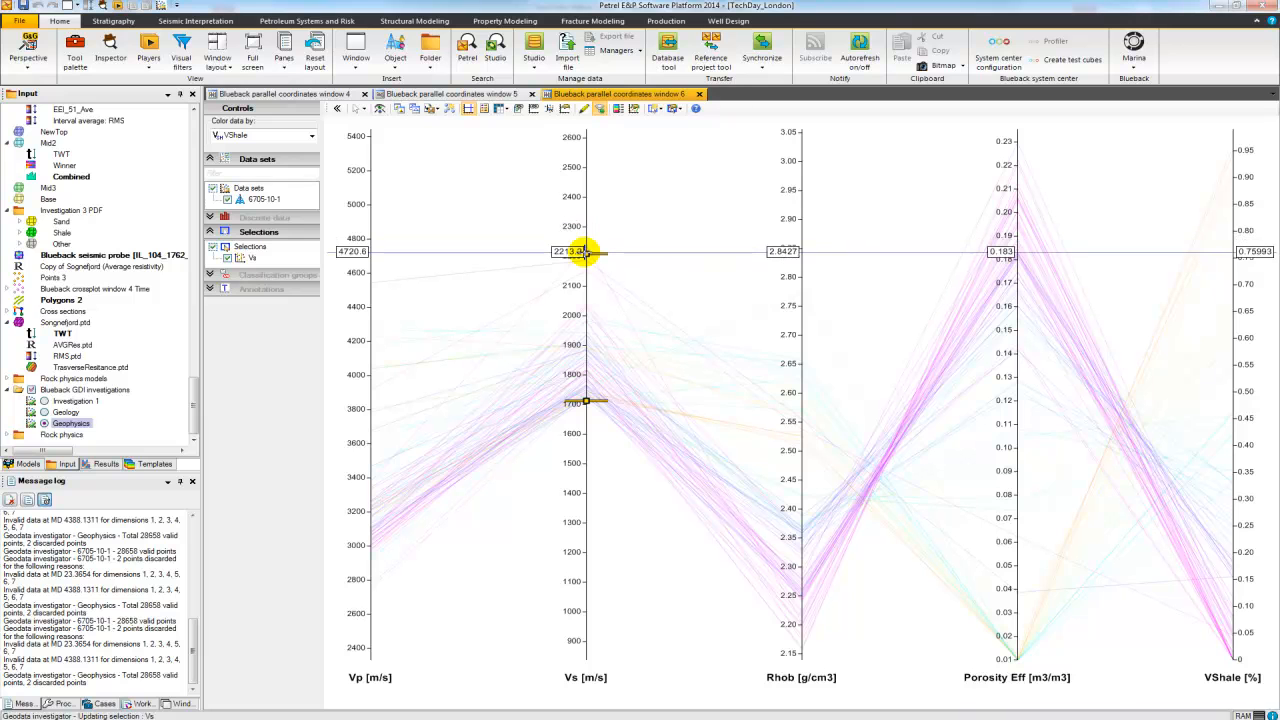
drag(588, 252, 588, 394)
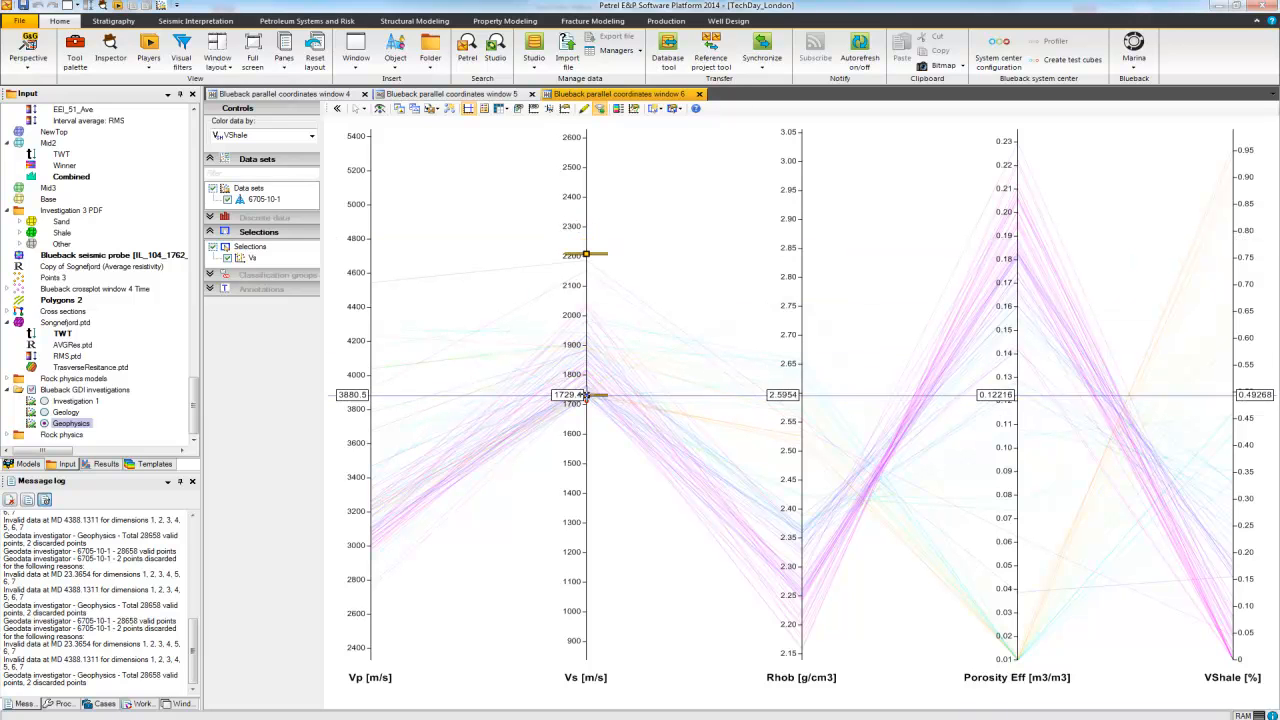
drag(588, 394, 588, 244)
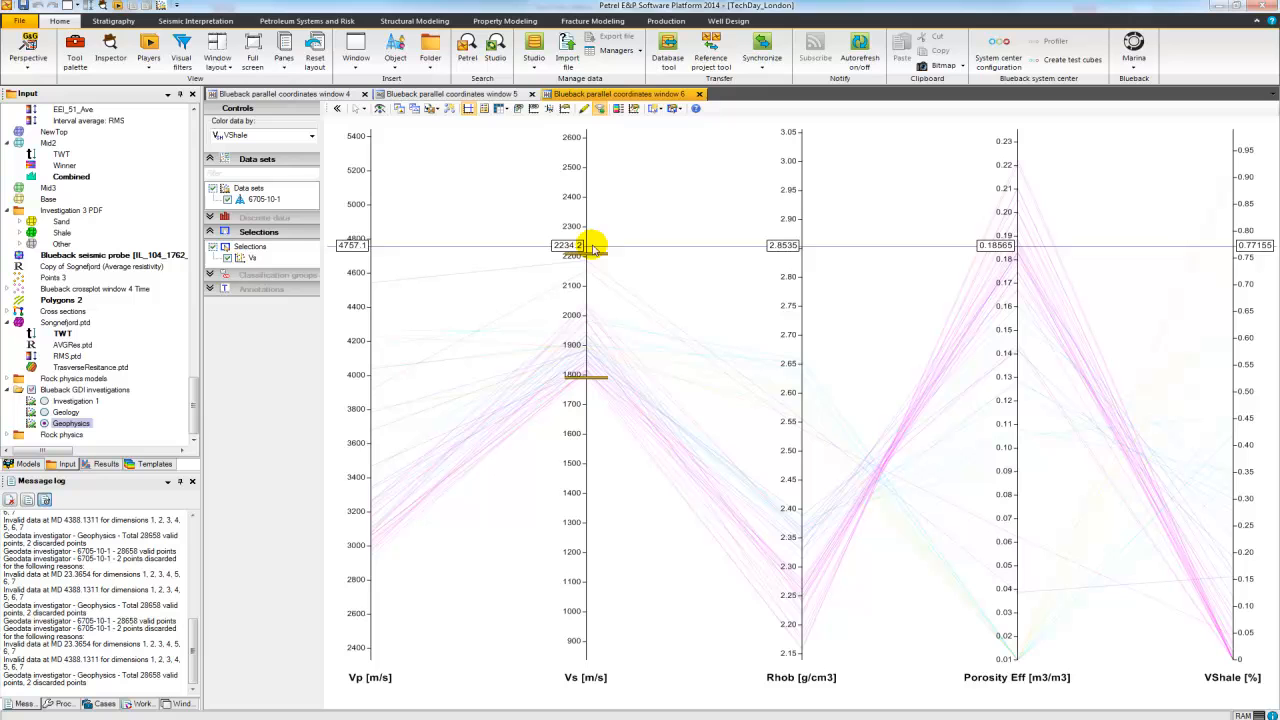
drag(596, 248, 596, 344)
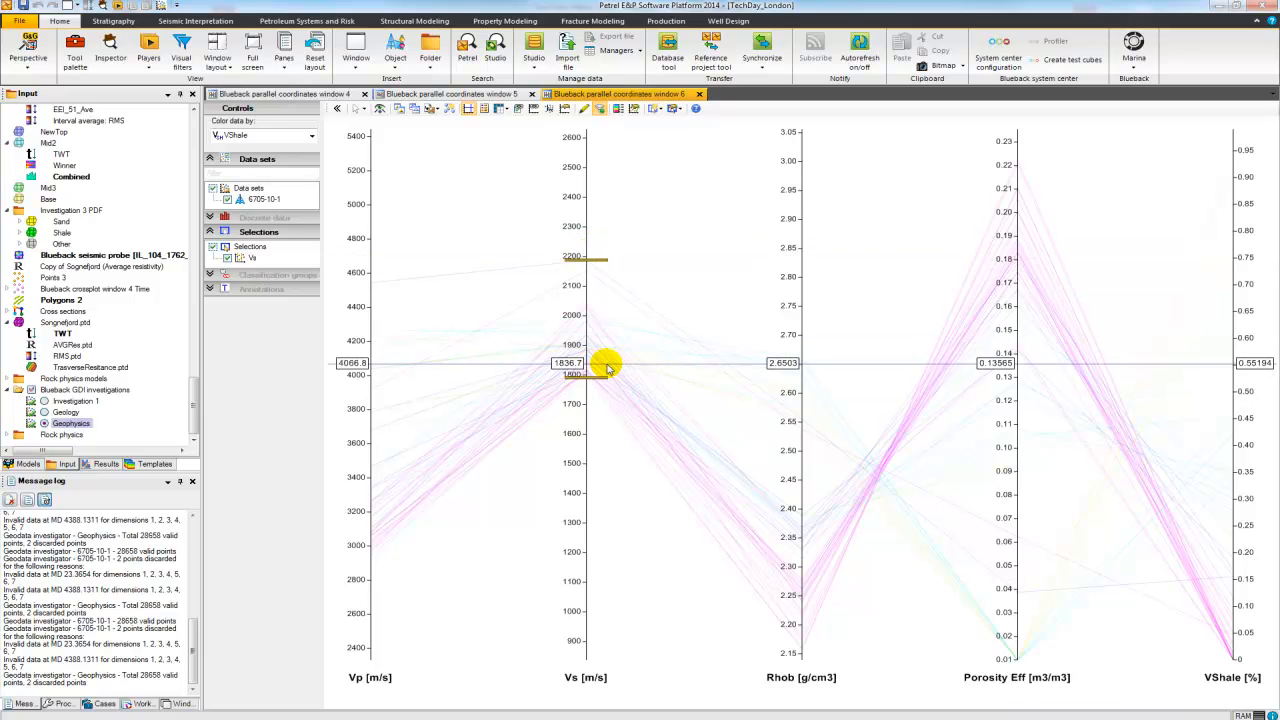
drag(584, 364, 584, 378)
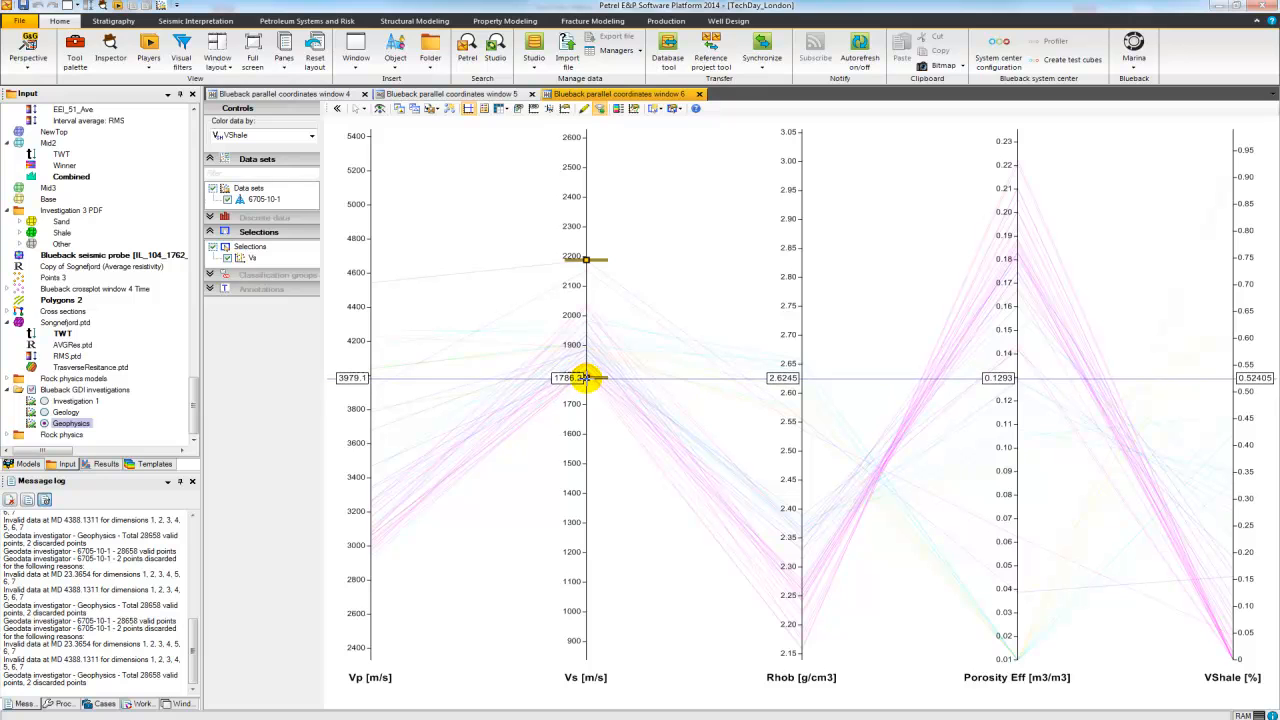
drag(588, 376, 588, 388)
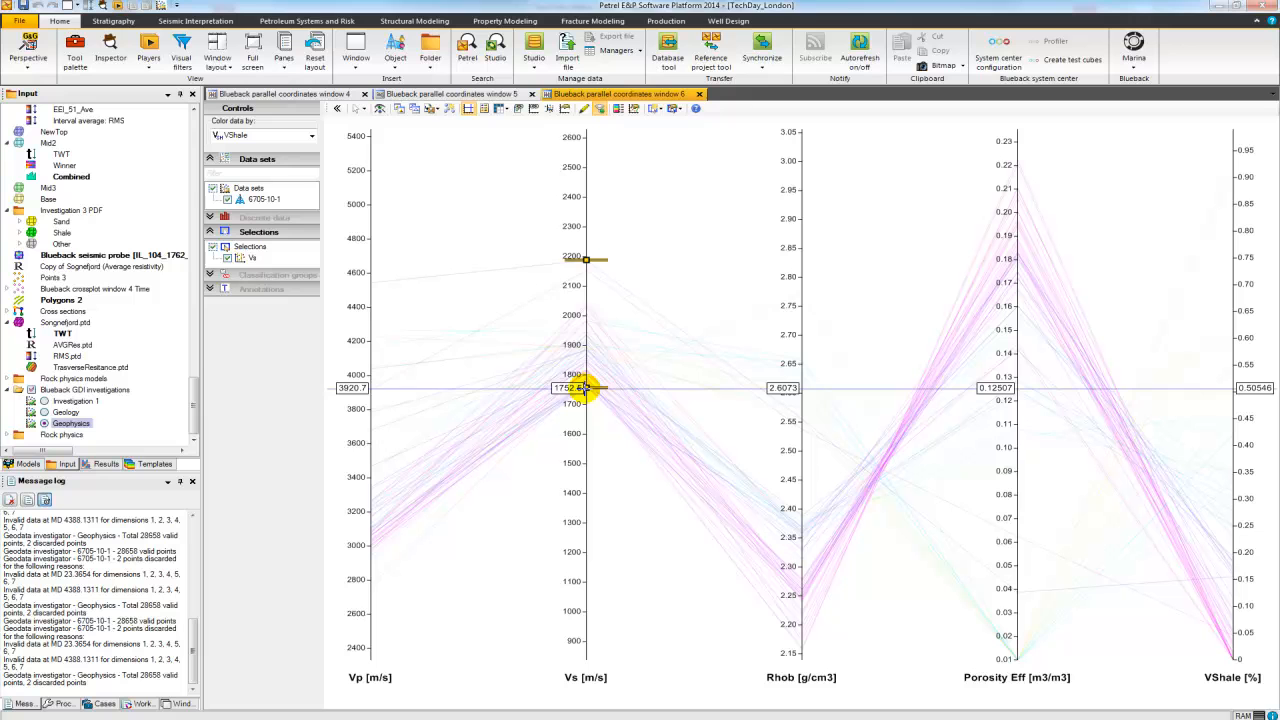
drag(584, 388, 584, 168)
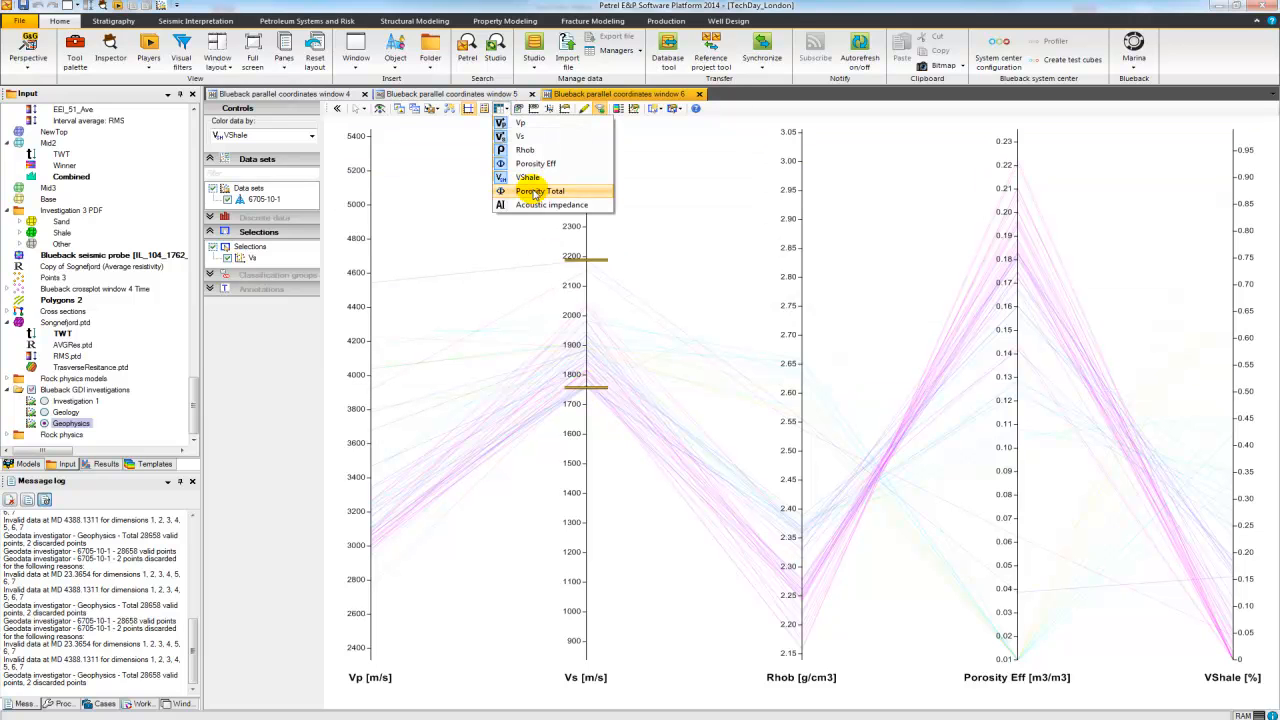
Add Acoustic impedance as an extra axis right of shale volume
click(540, 192)
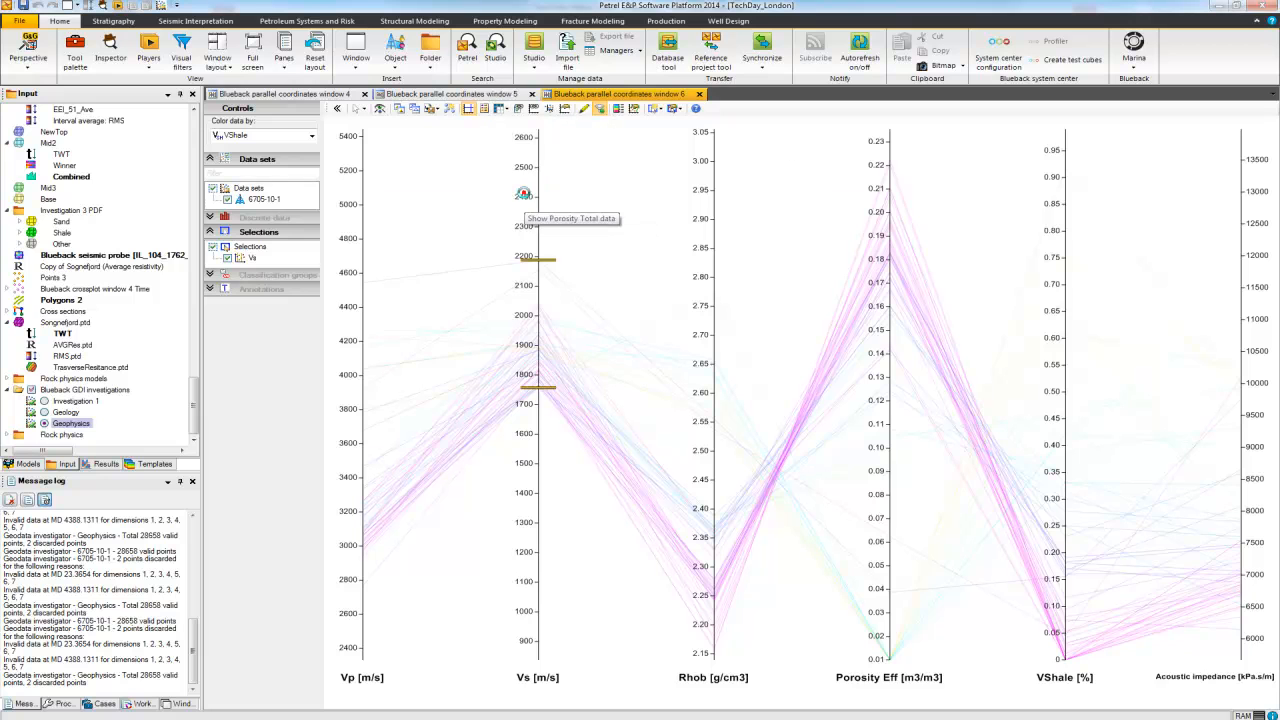